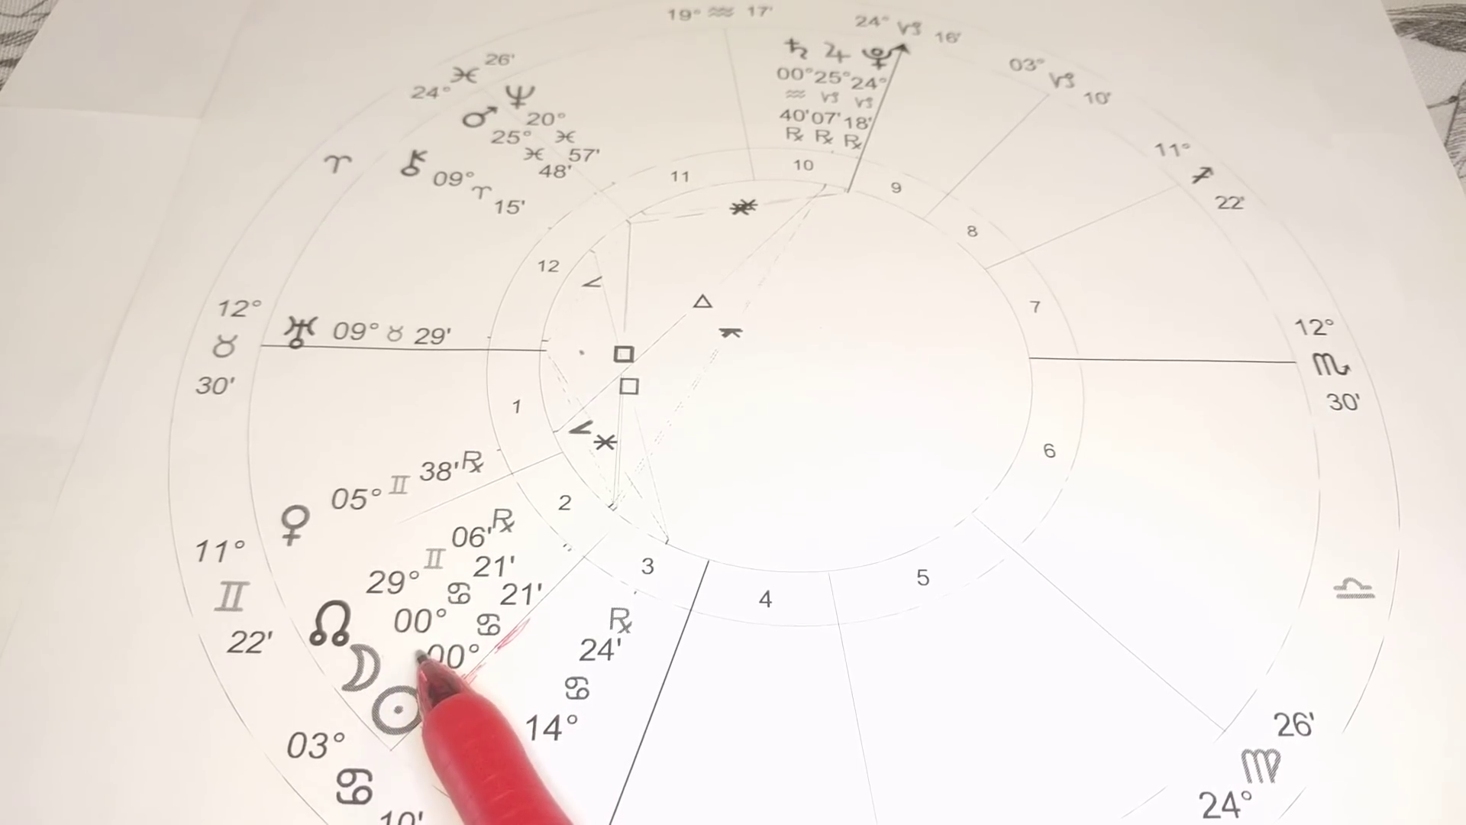
mouse_move(523, 644)
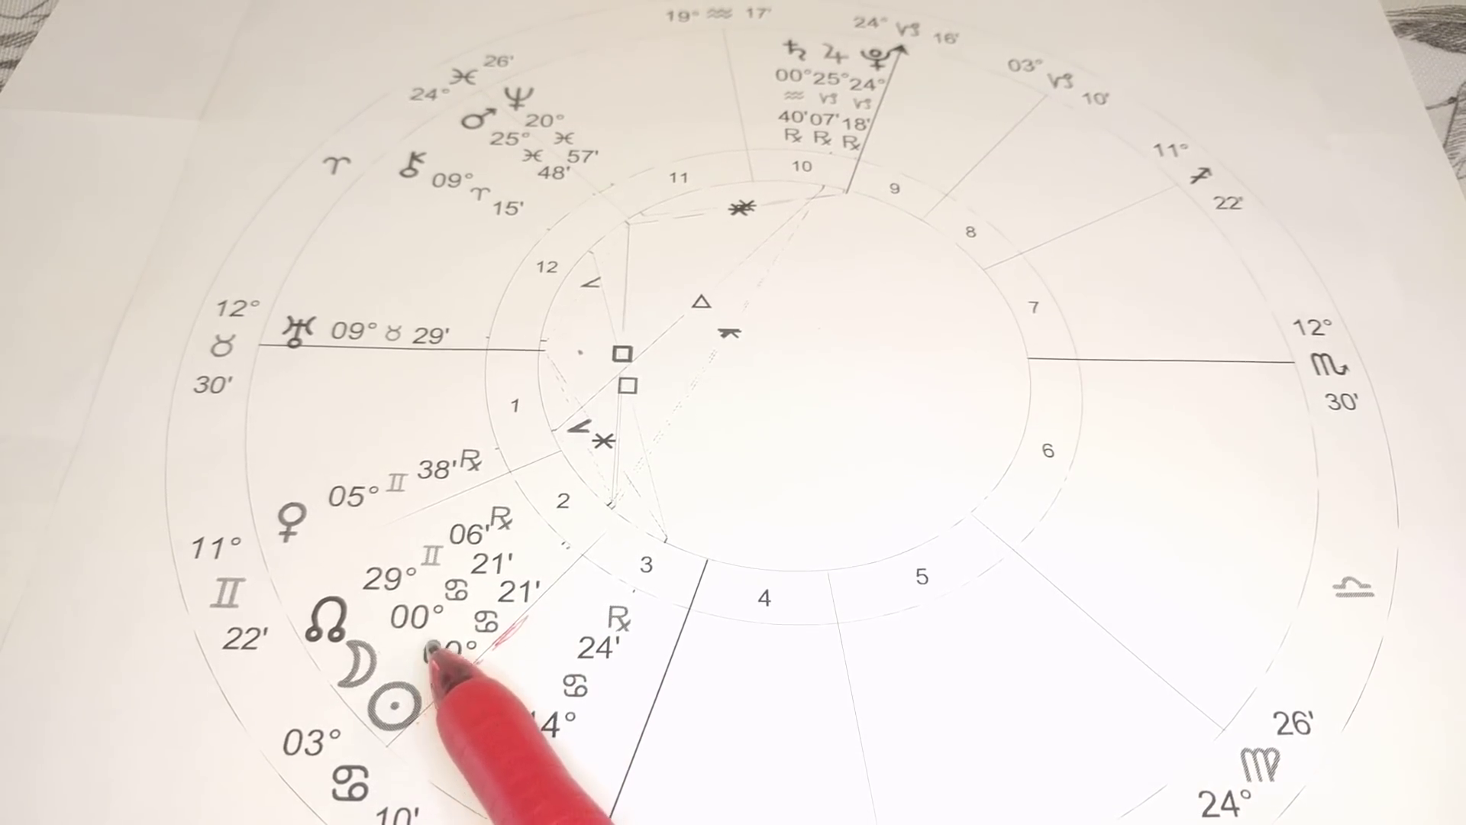
mouse_move(581, 580)
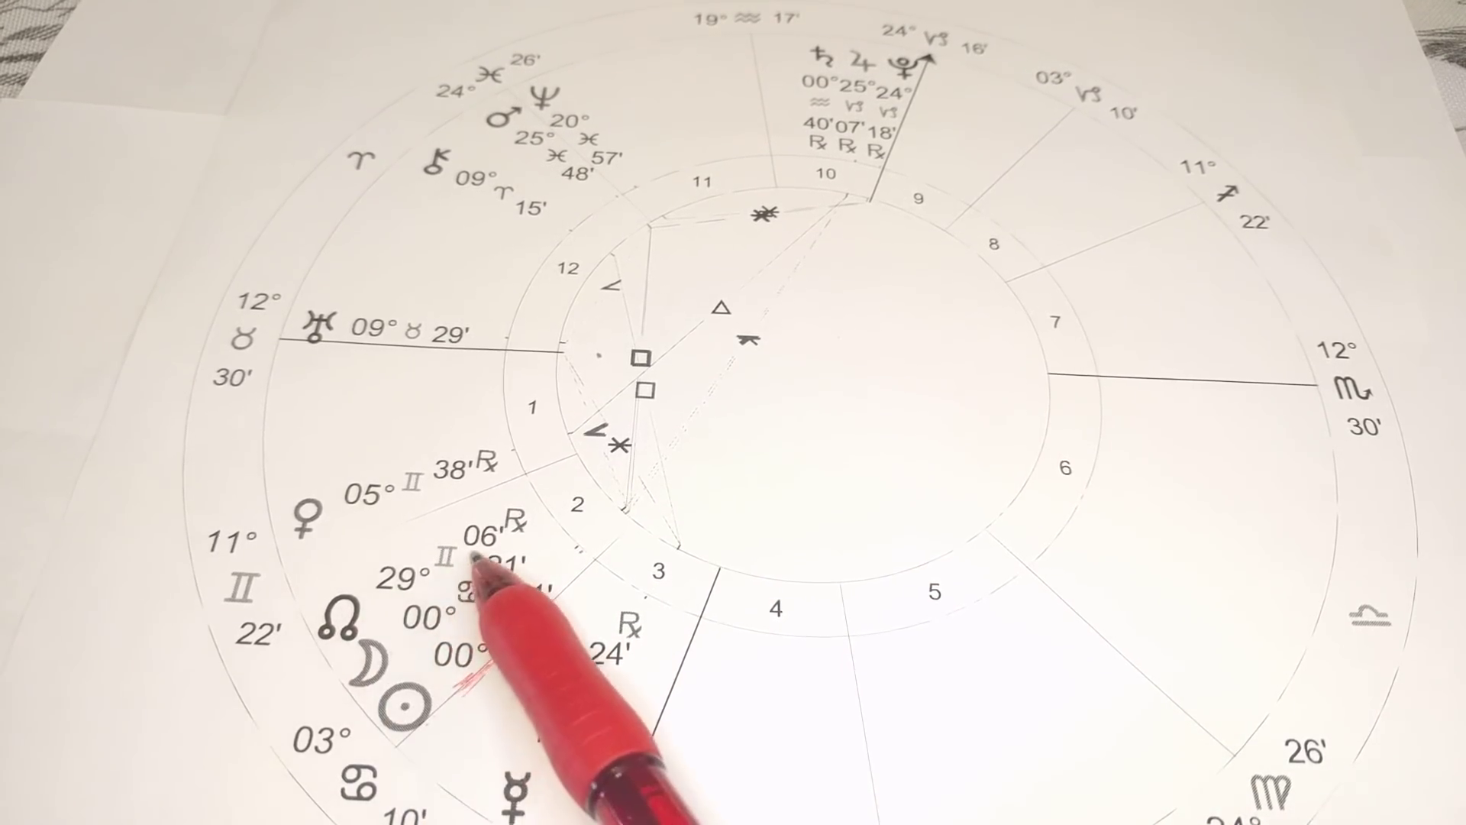
mouse_move(608, 581)
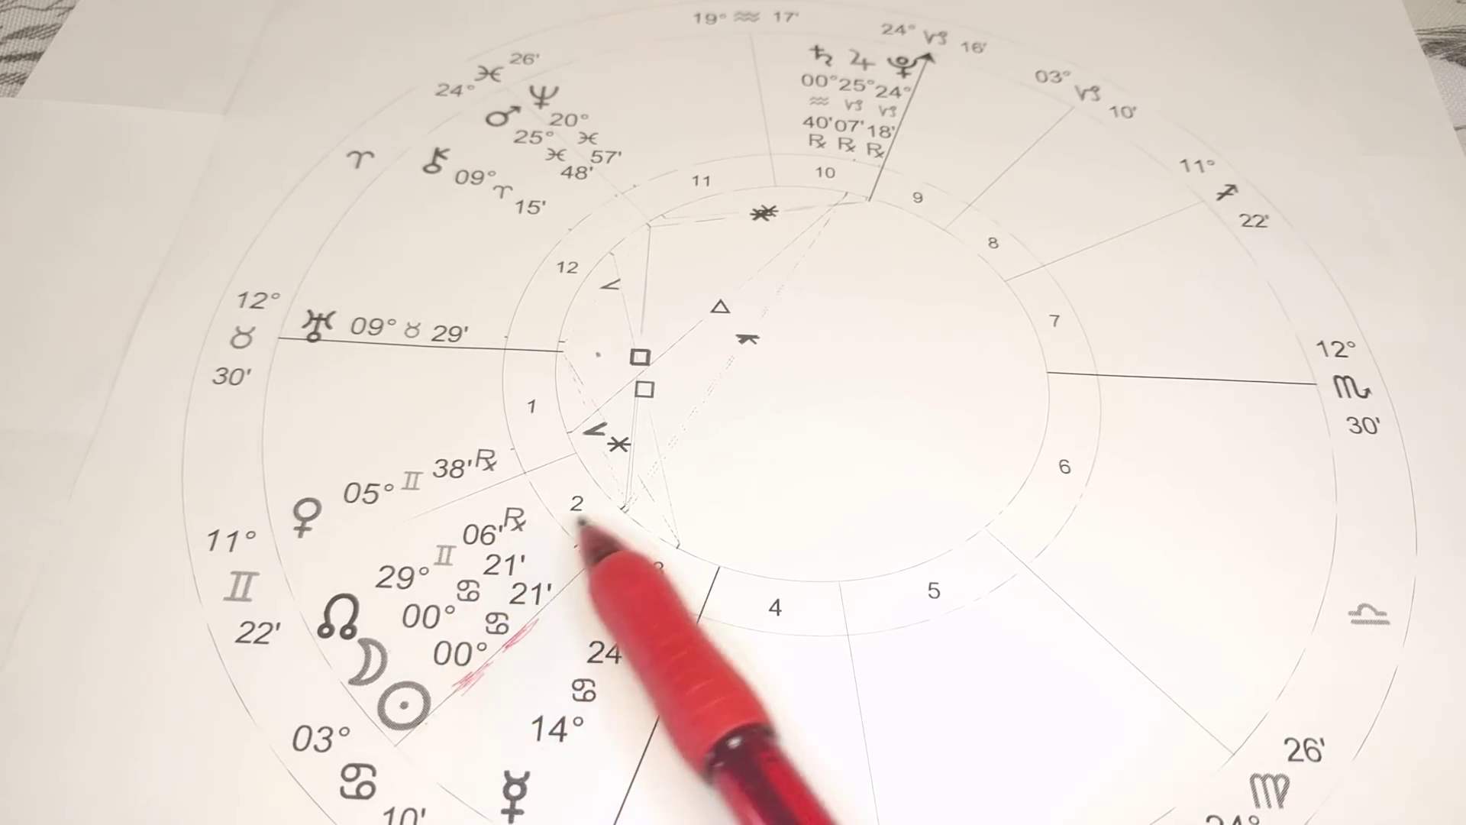